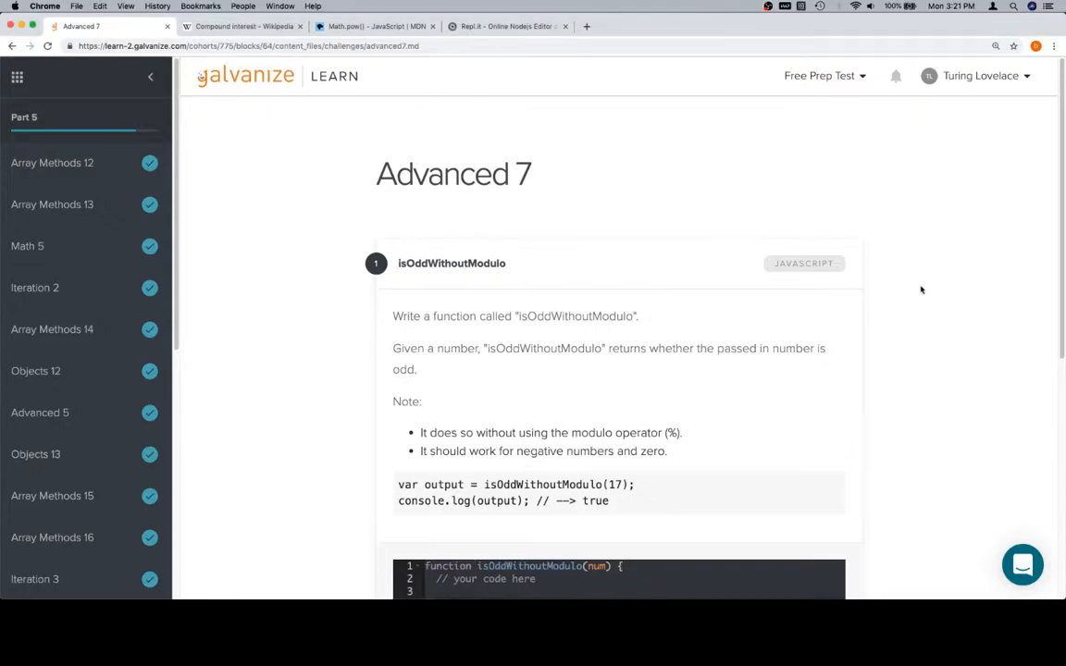
mouse_move(133, 279)
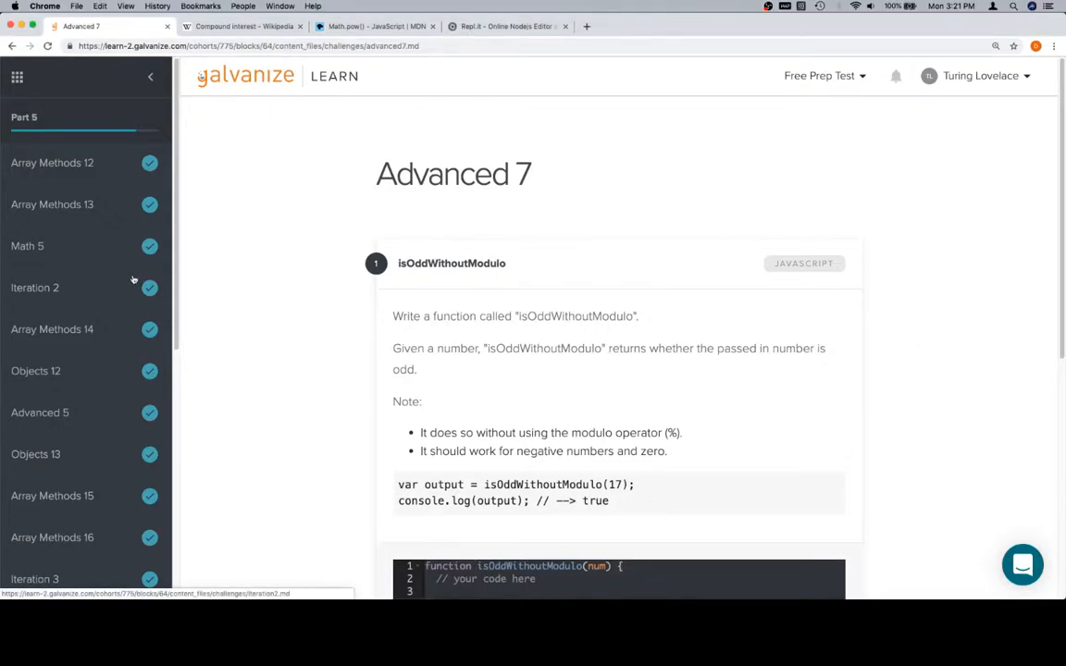
Step: Replace the placeholder comment with if (num === 0) { return false; } and two blank lines
scroll(down, 3)
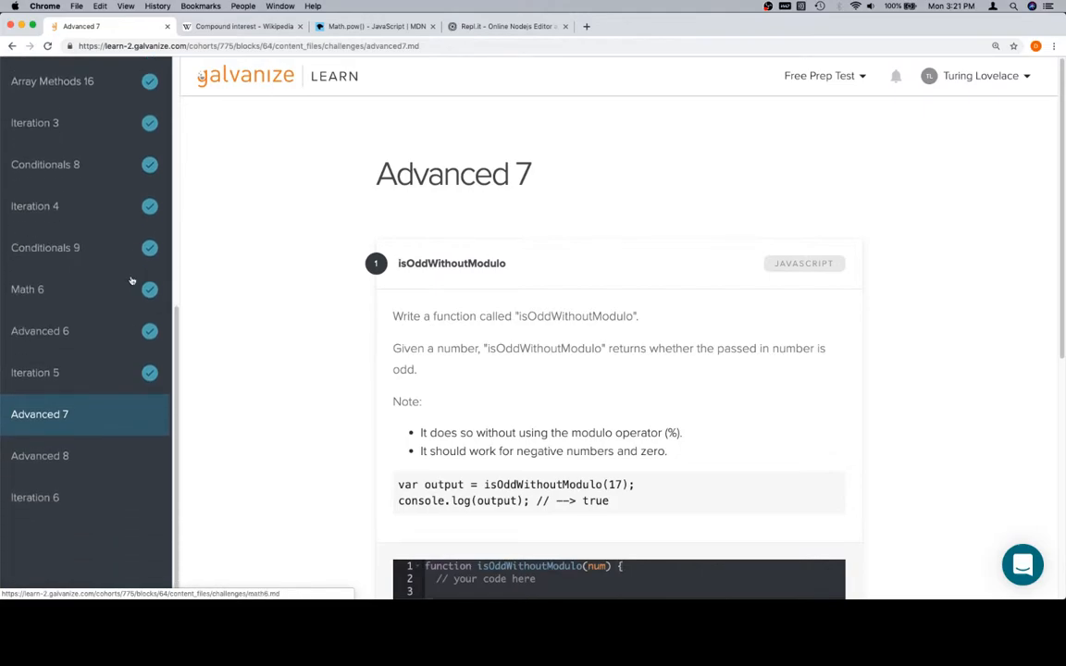
mouse_move(895, 346)
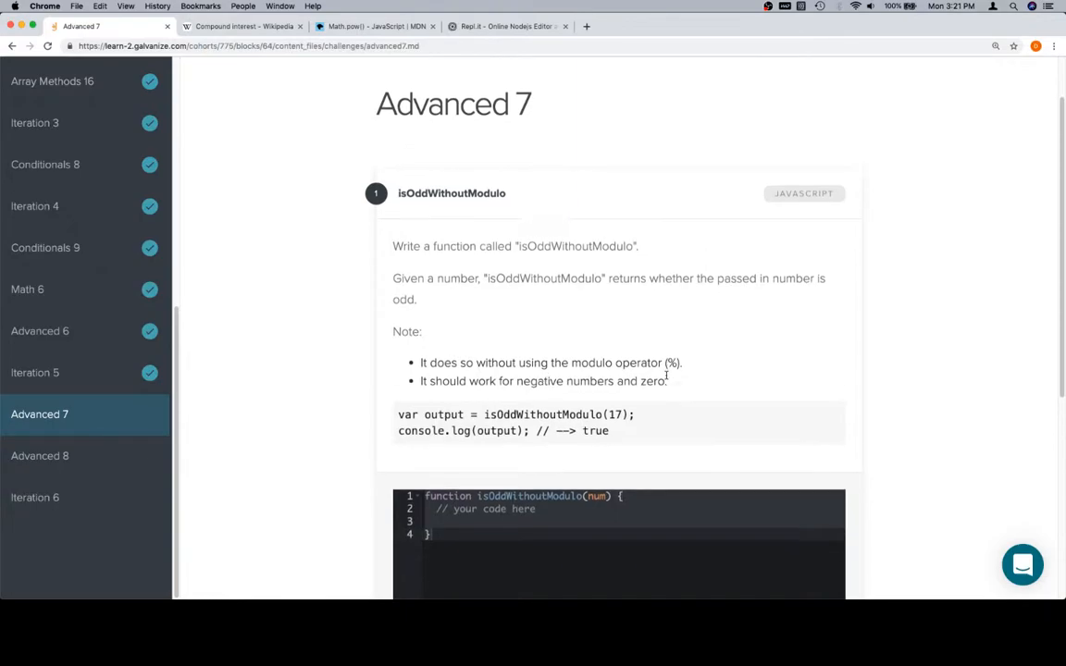
scroll(down, 3)
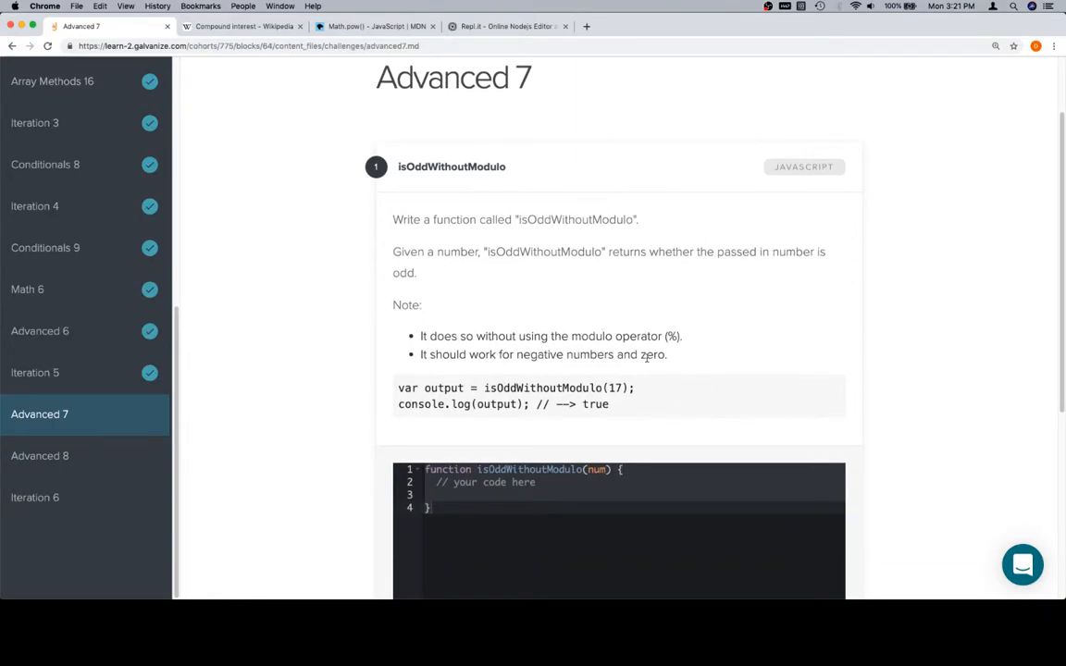
mouse_move(636, 319)
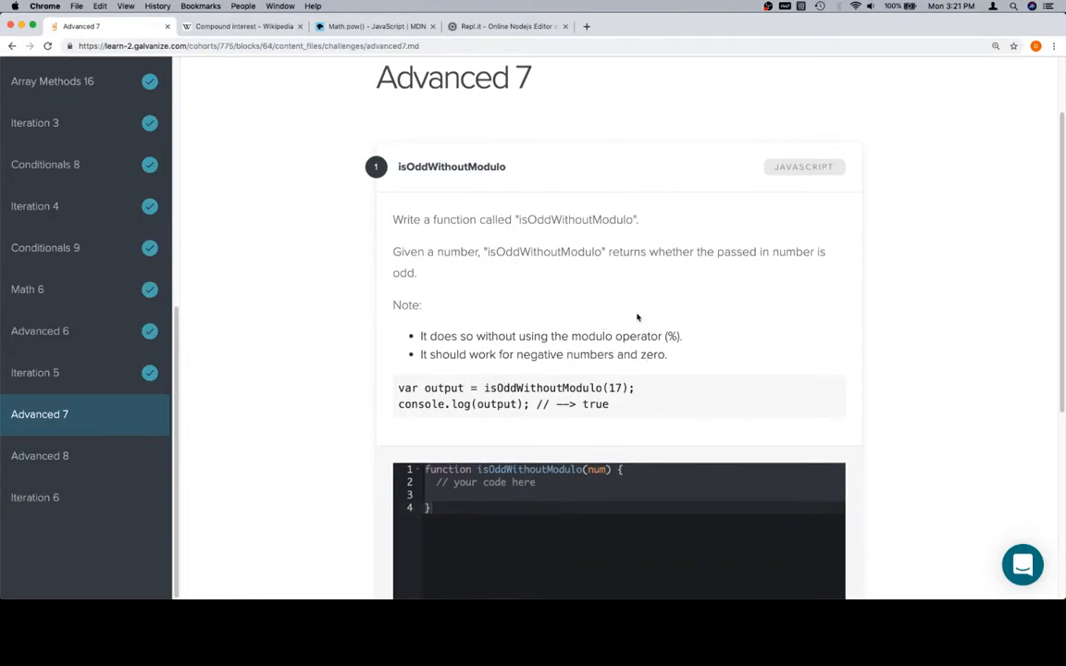
scroll(down, 3)
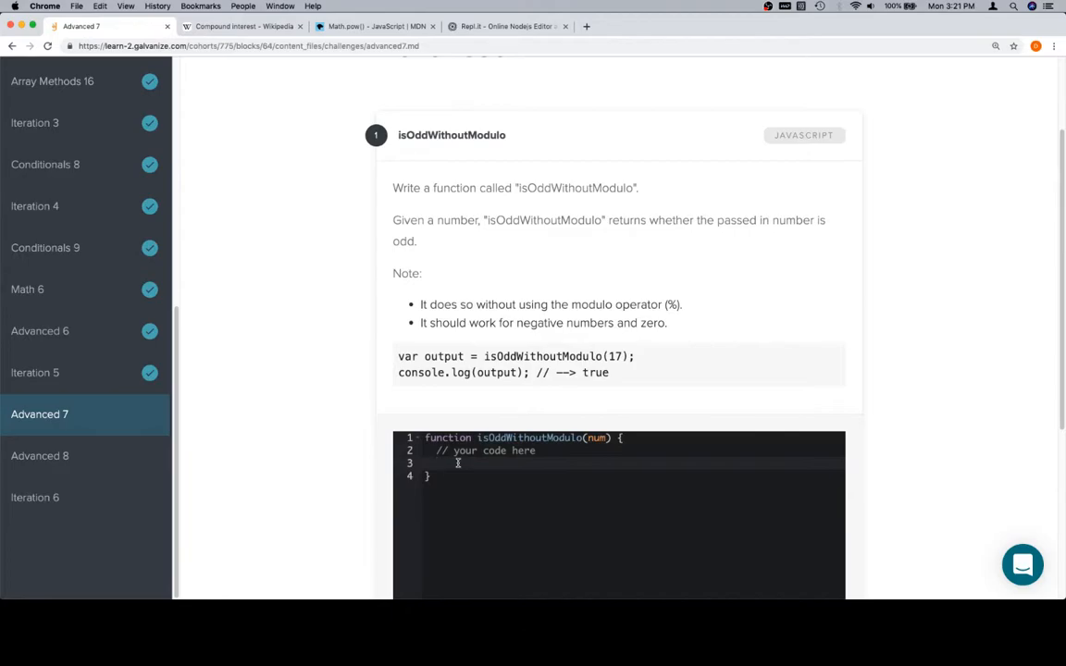
scroll(down, 3)
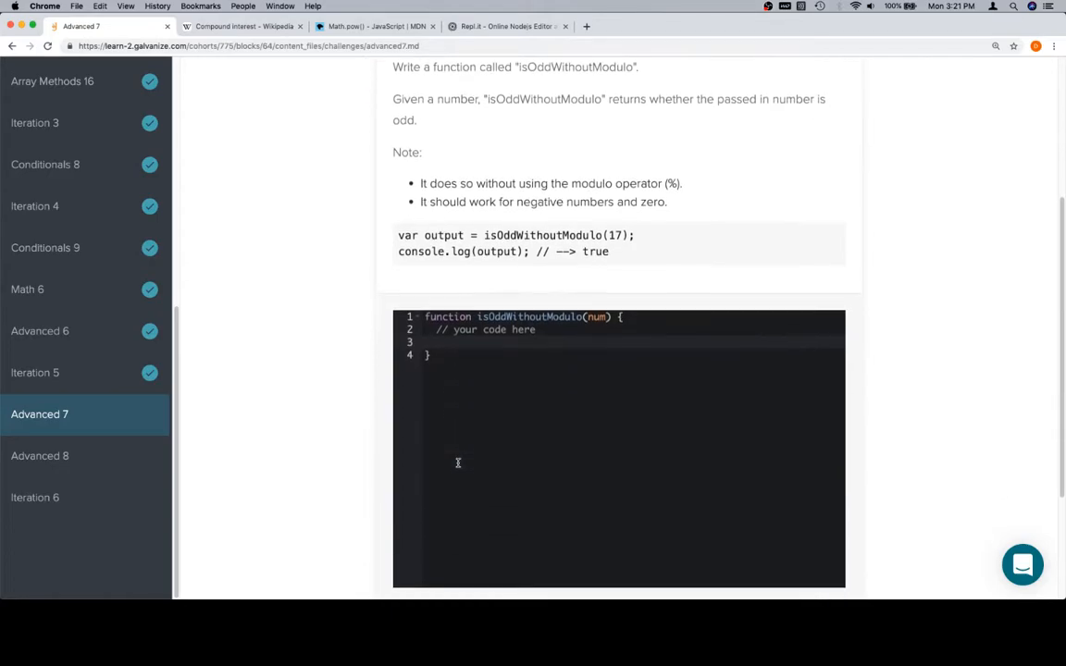
scroll(down, 3)
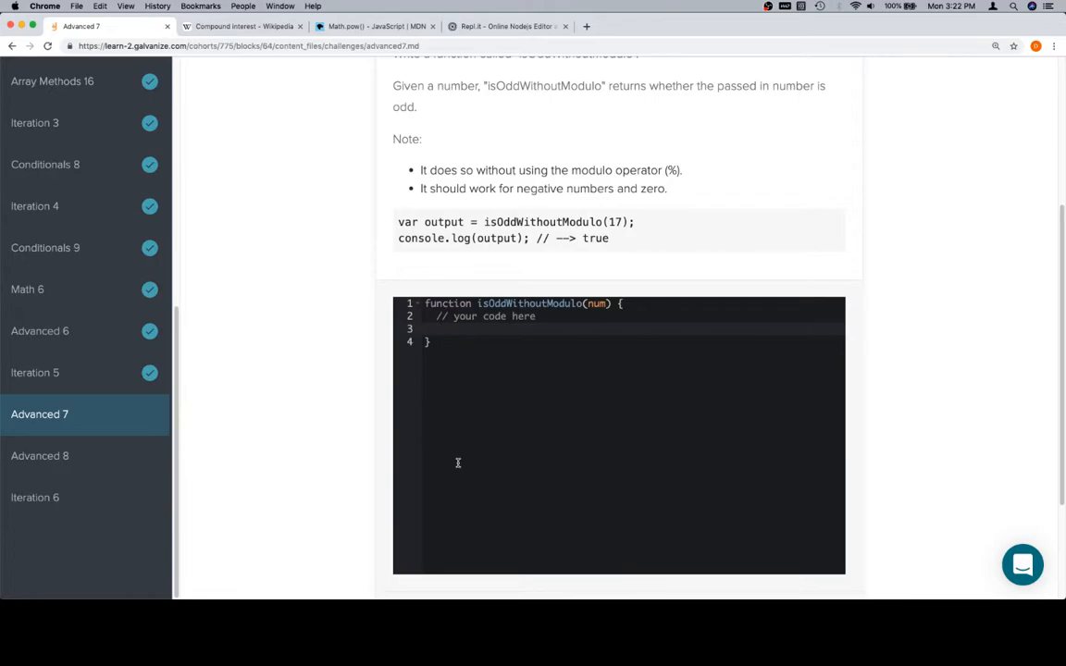
mouse_move(466, 435)
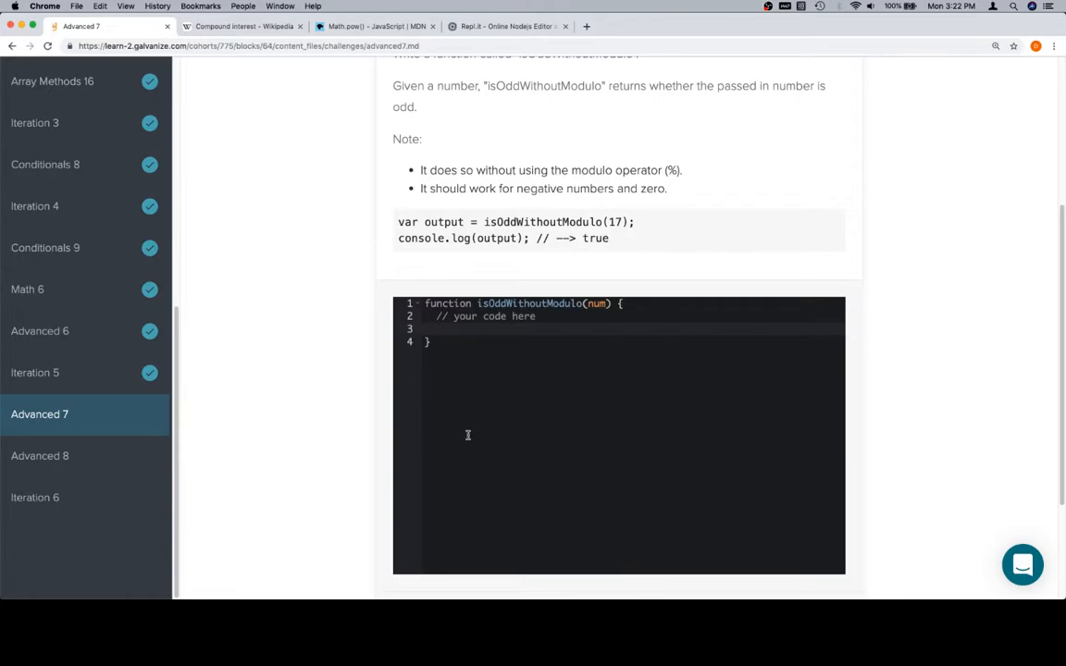
click(448, 316)
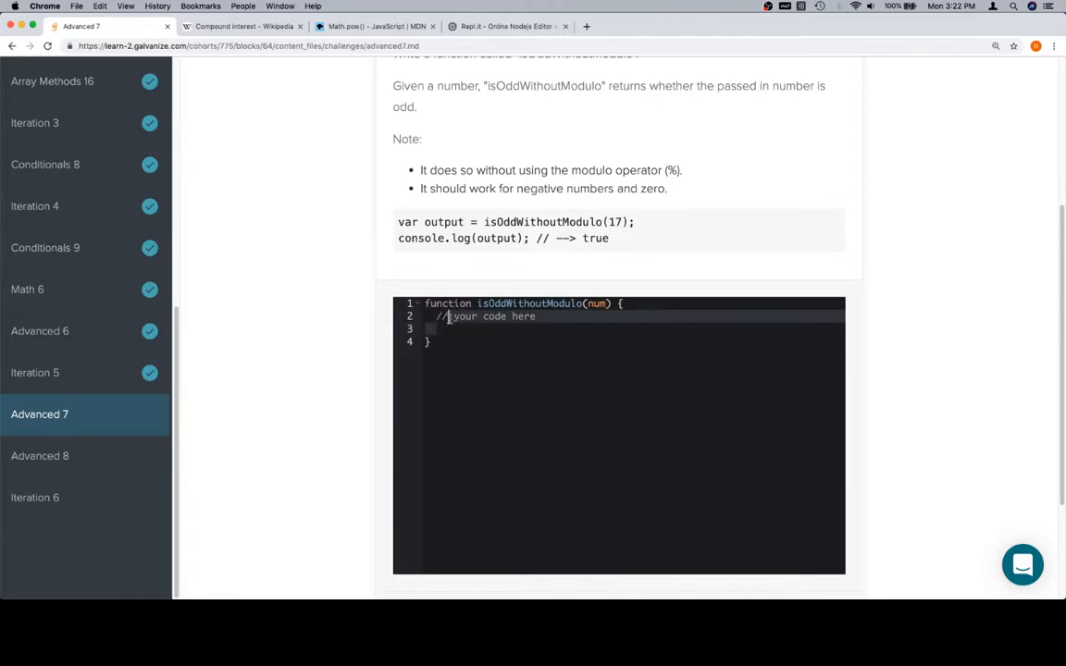
text(i)
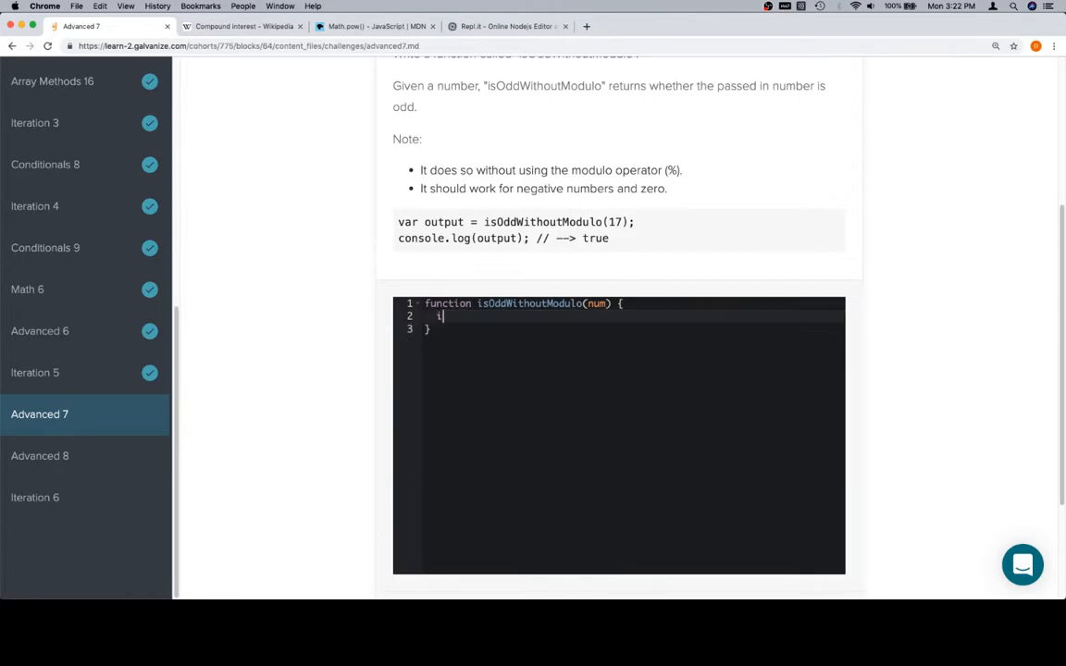
text(f (num === 0) {)
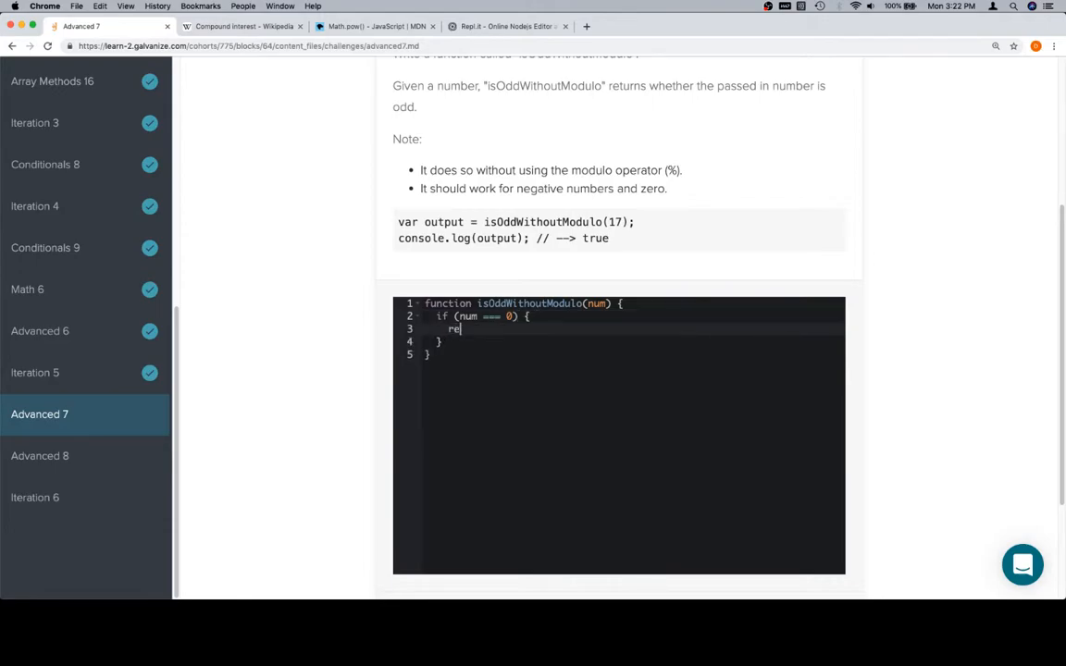
text(turn false;)
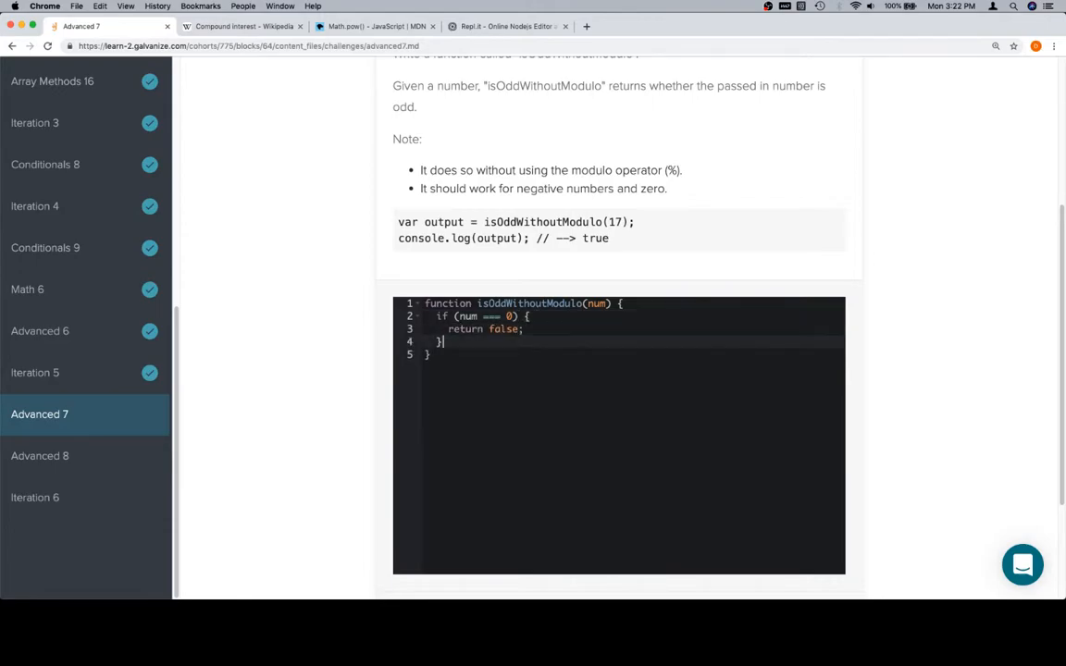
key(enter)
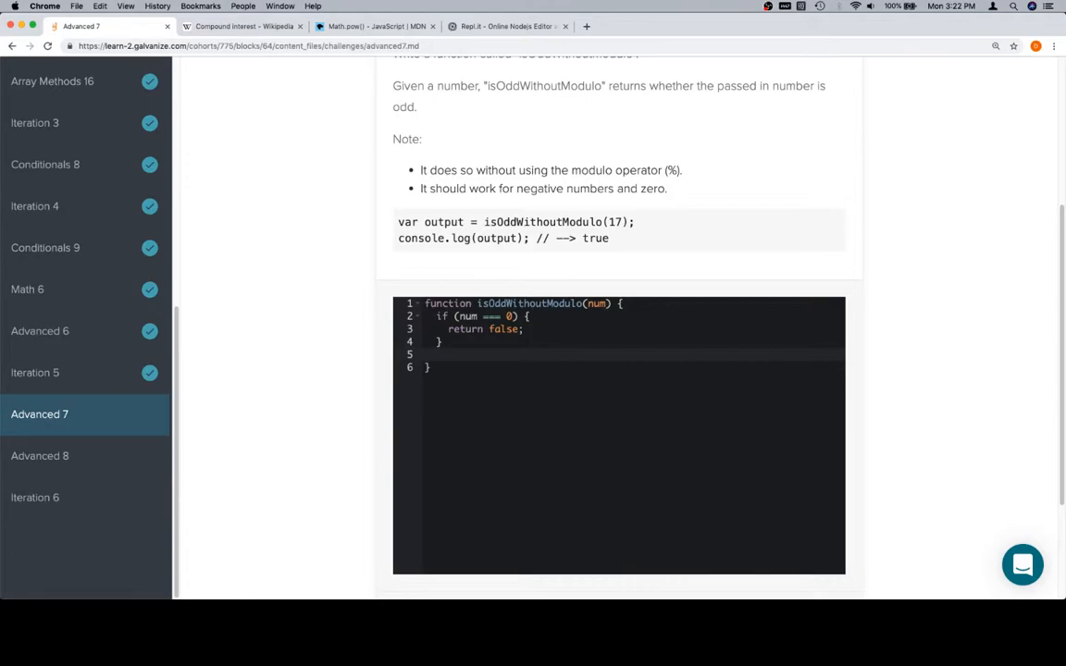
key(enter)
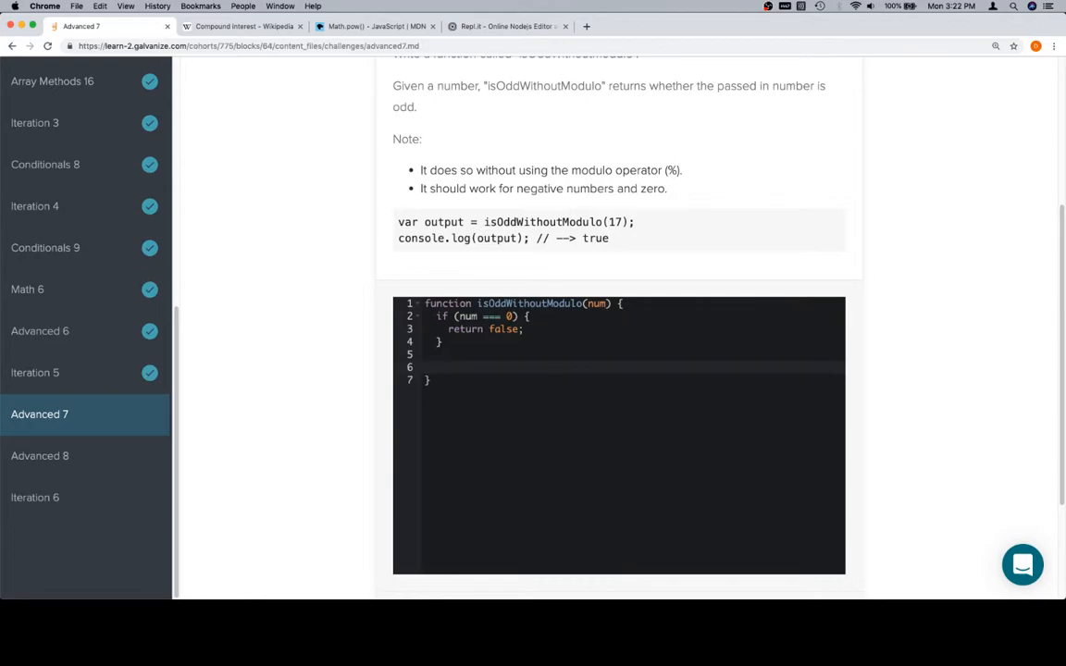
Step: Set num to its absolute value with num = Math.abs(num);
text(num = M)
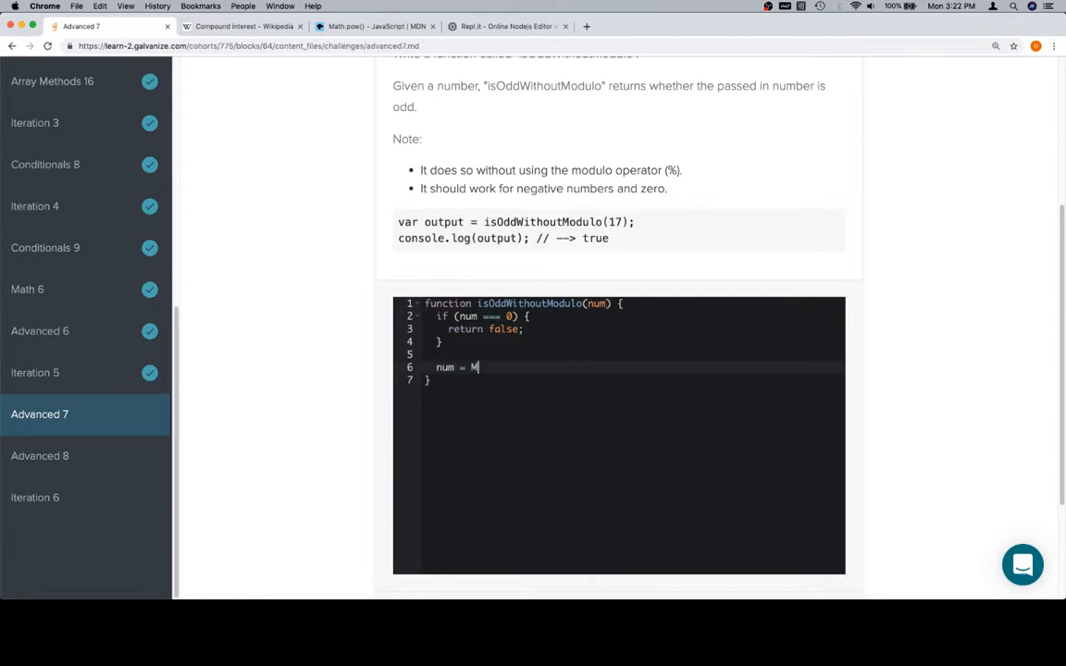
text(ath.a)
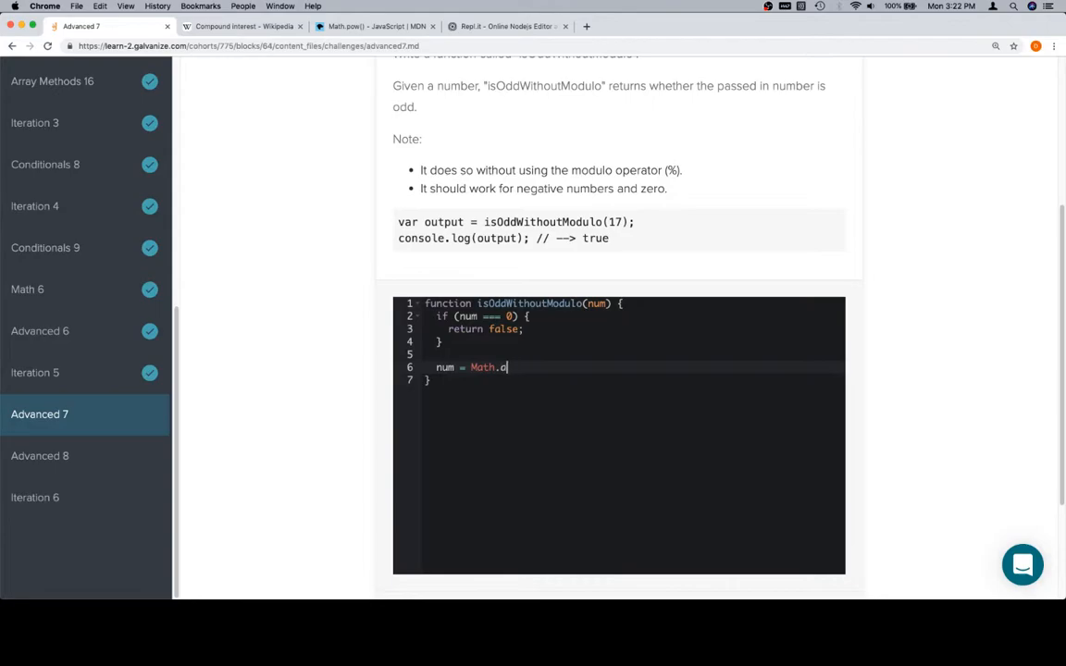
text(bs(num);)
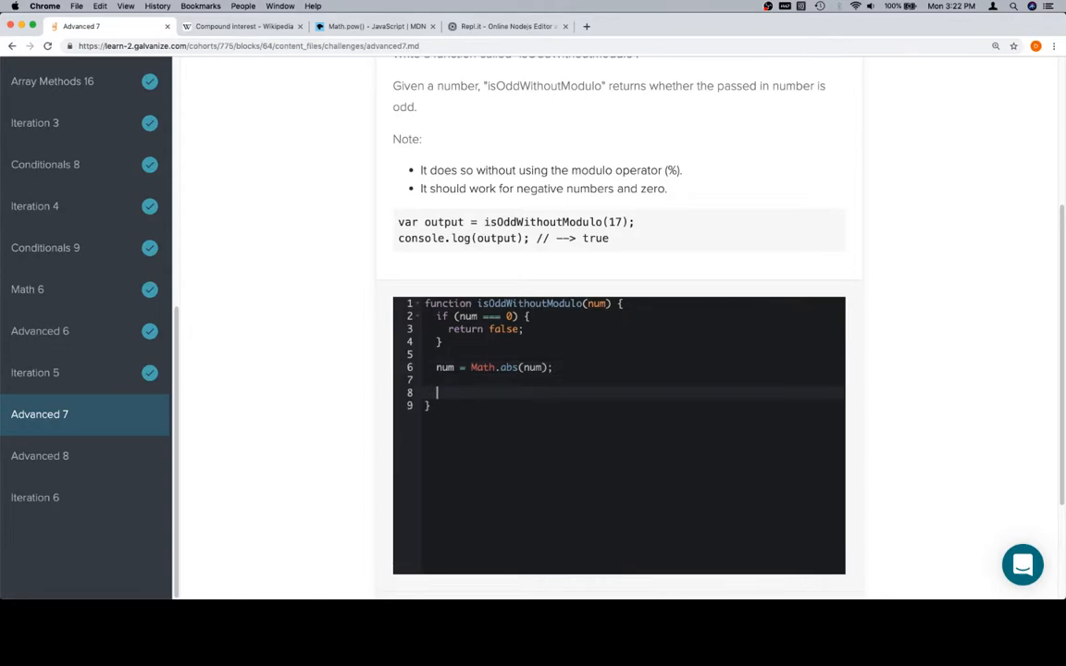
Step: Add a while (num >= 2) loop that subtracts 2 from num each pass
text(while (num >=)
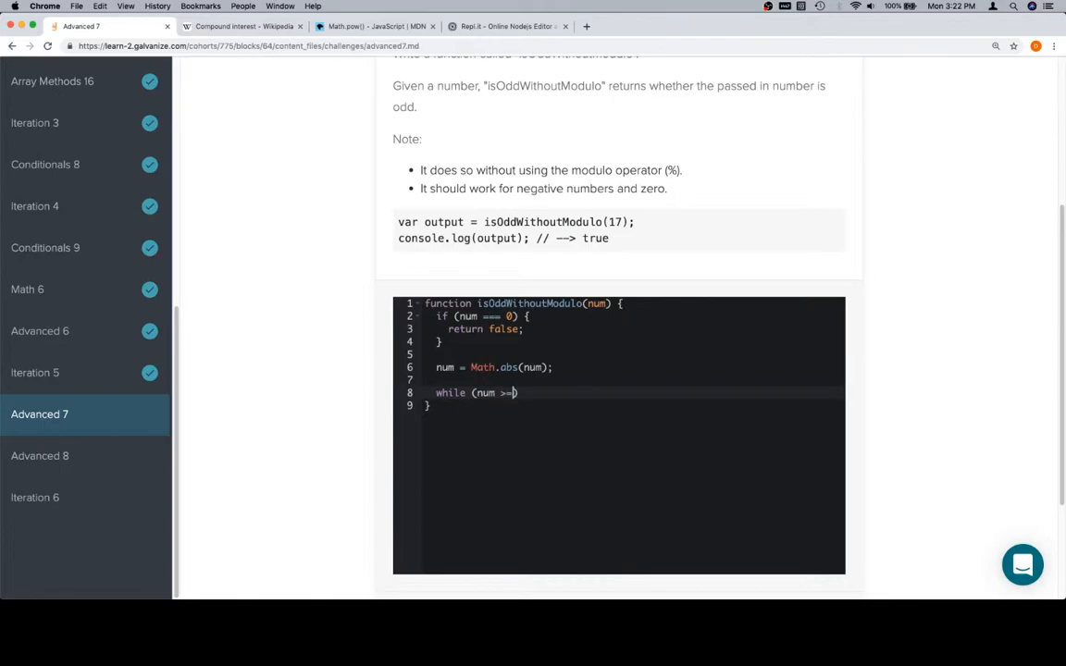
text(2) {)
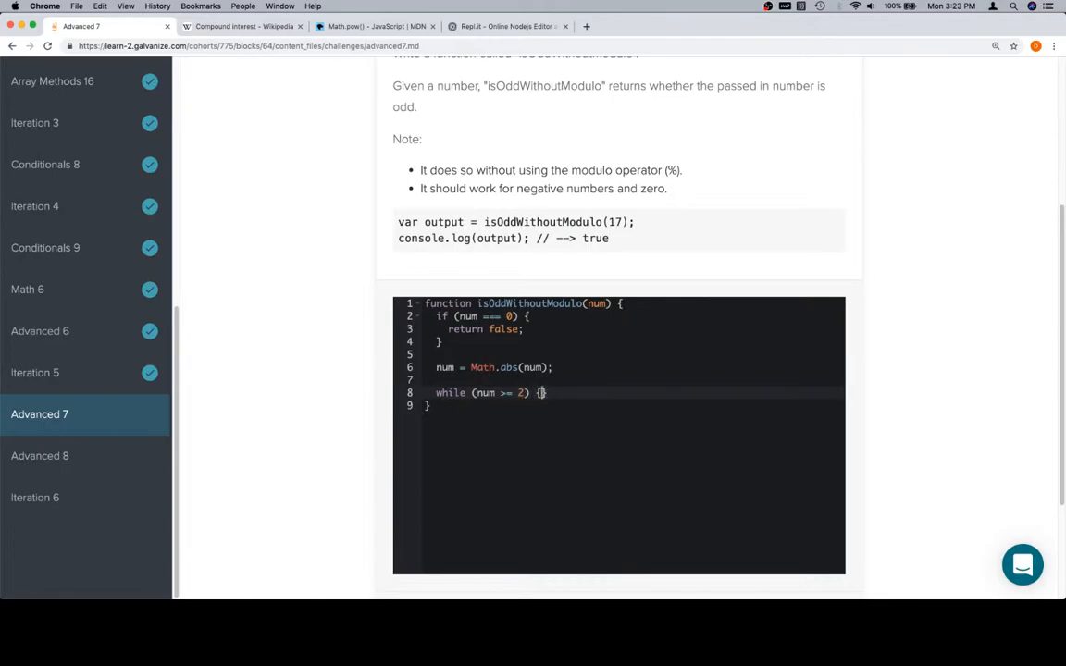
text(num = num)
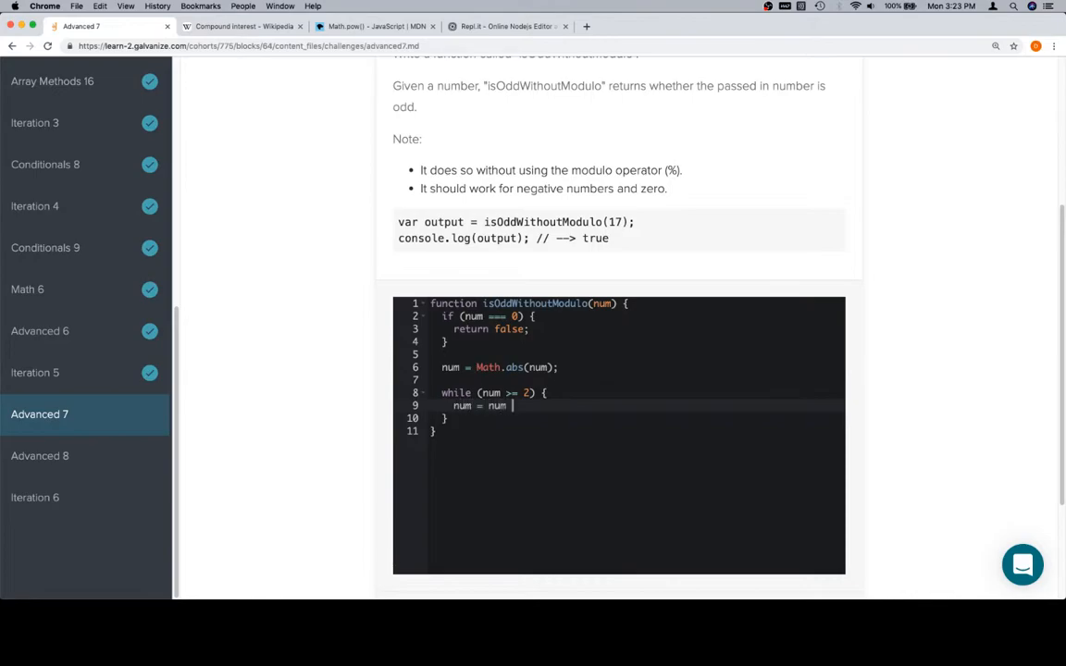
text(- 2;)
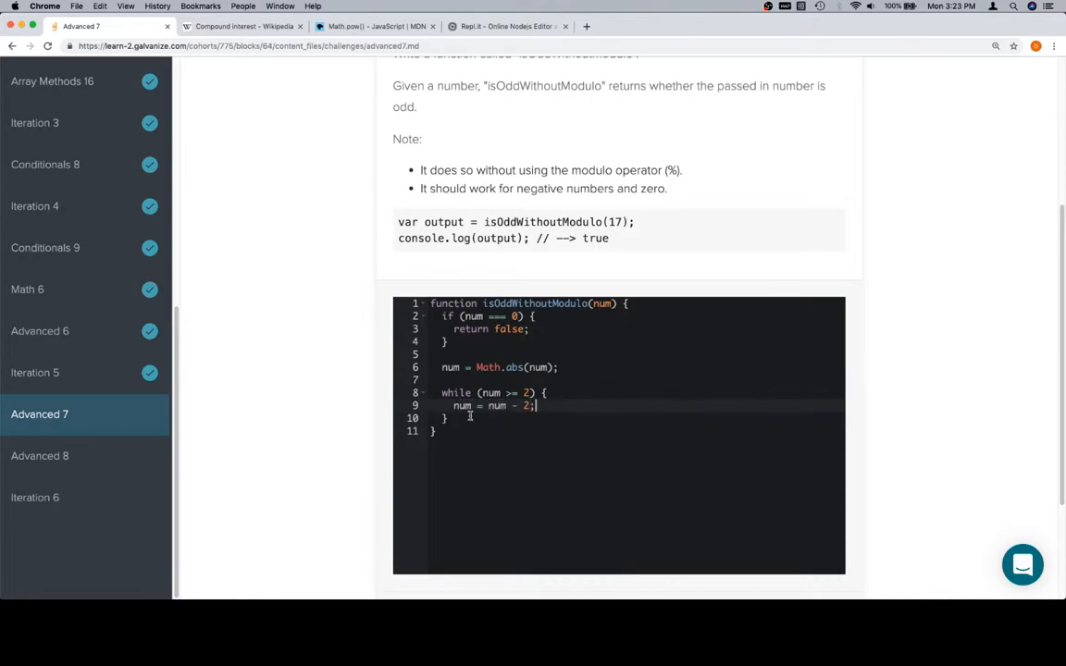
mouse_move(257, 373)
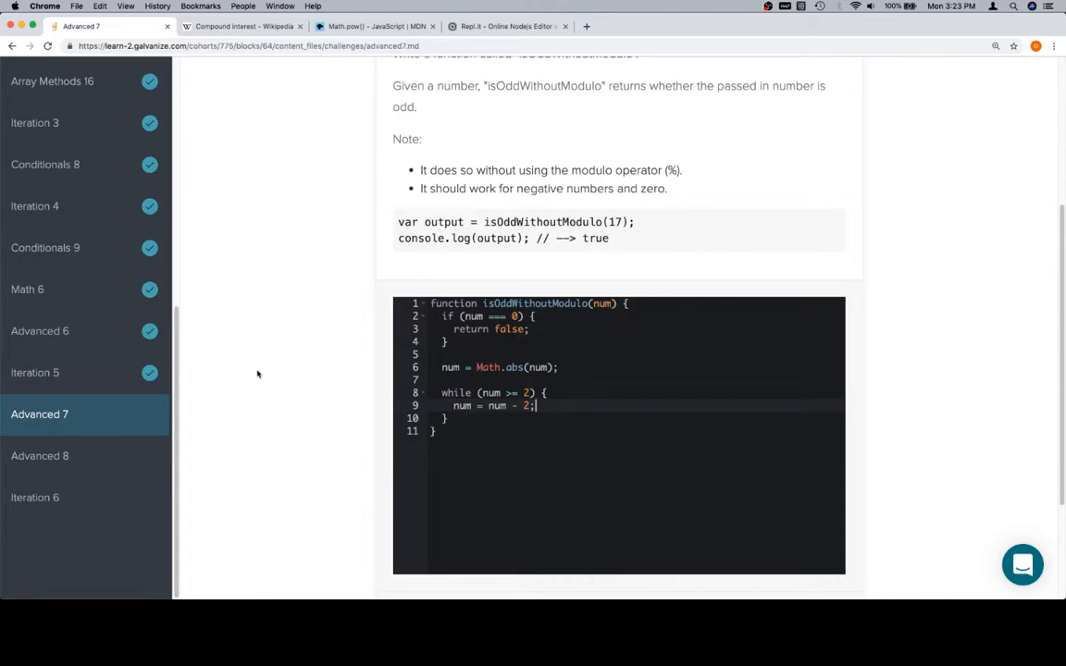
mouse_move(614, 474)
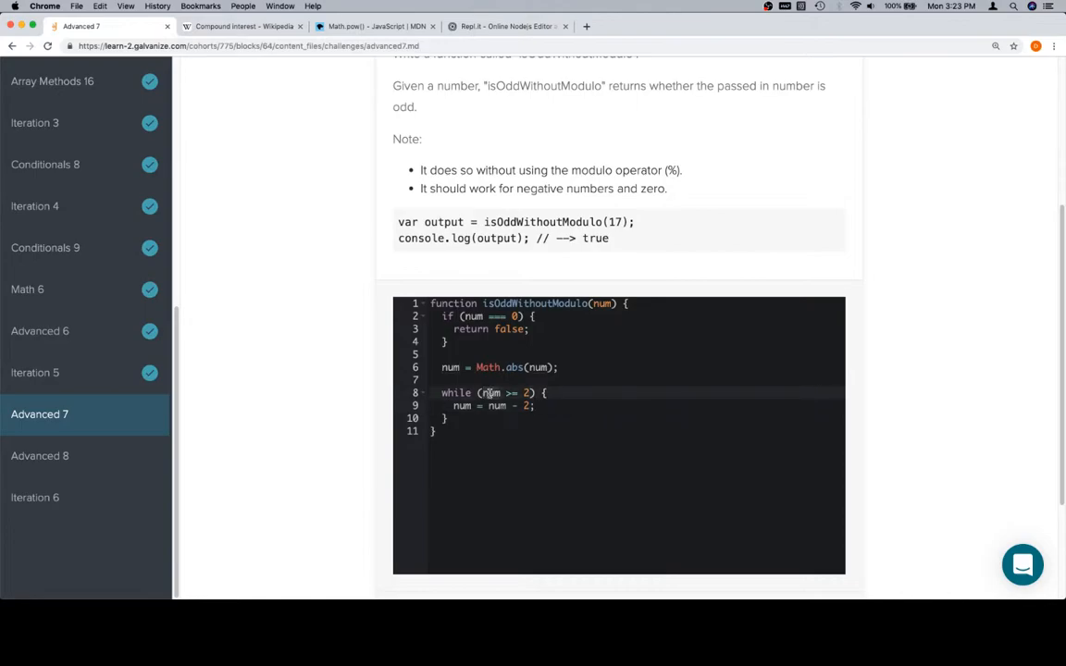
Step: After the loop, write if (num === 1) { return true; } else { return false; }
click(448, 418)
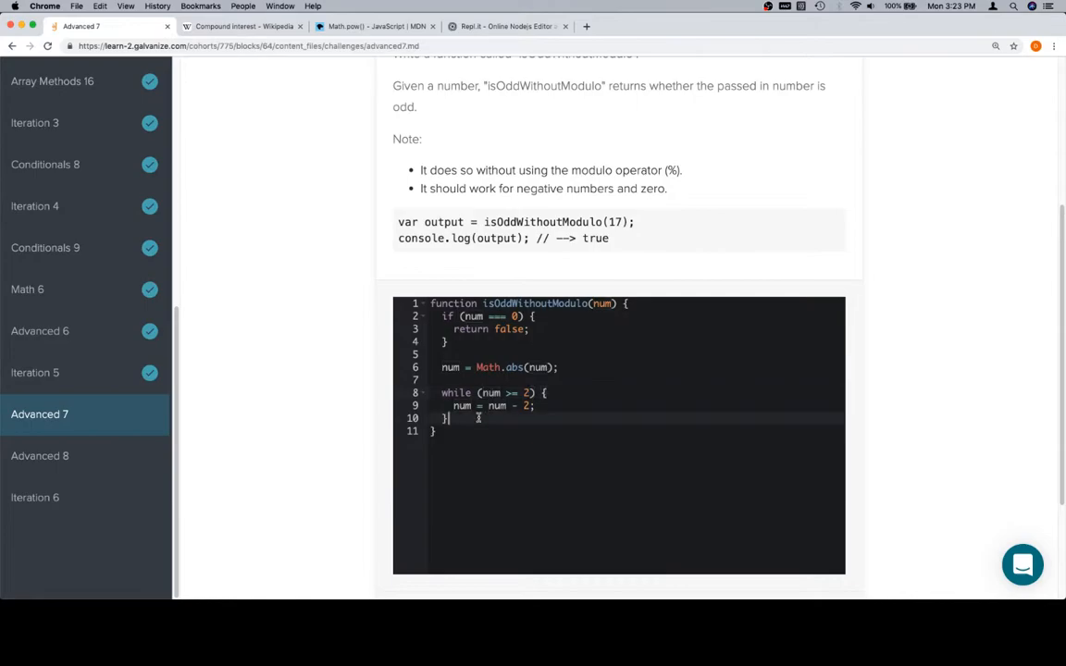
text(if (num)
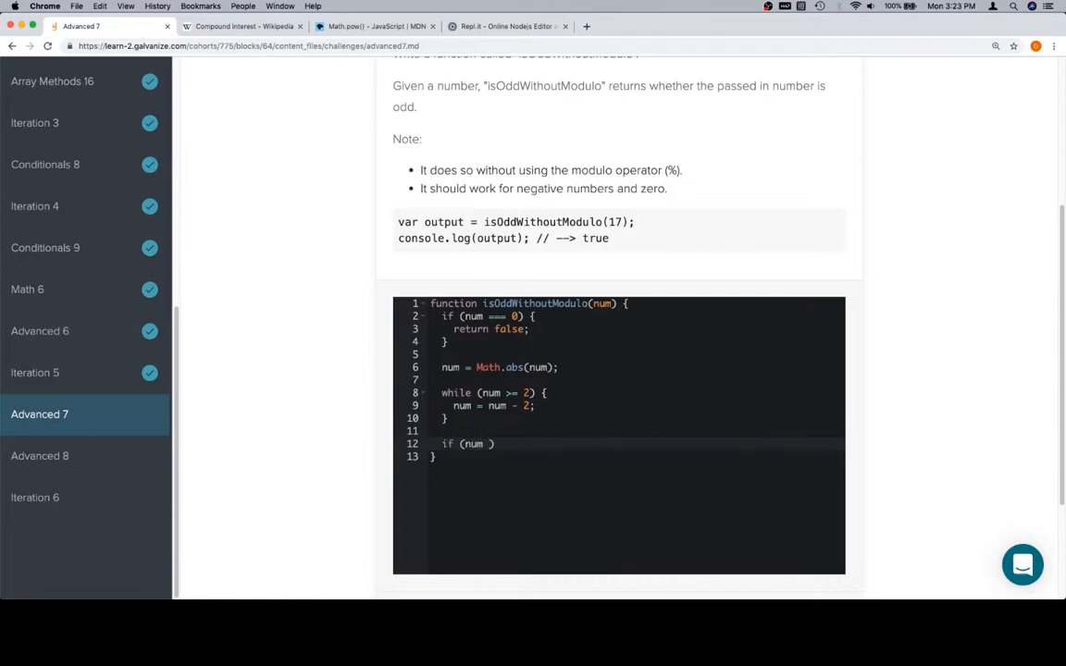
text(=== 1))
text(return)
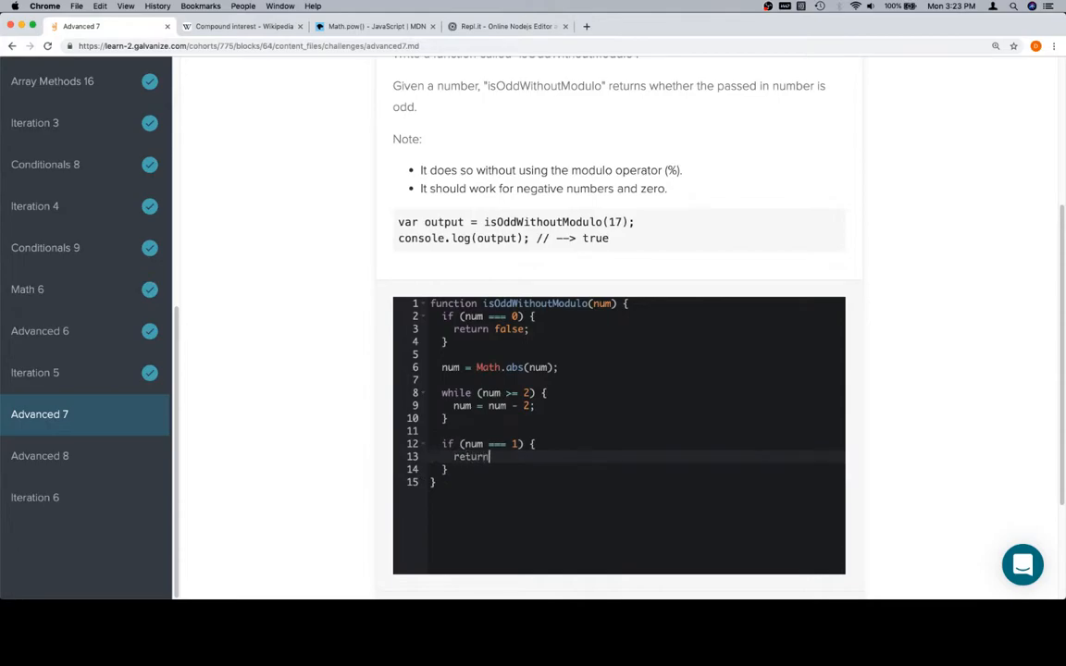
text(true;)
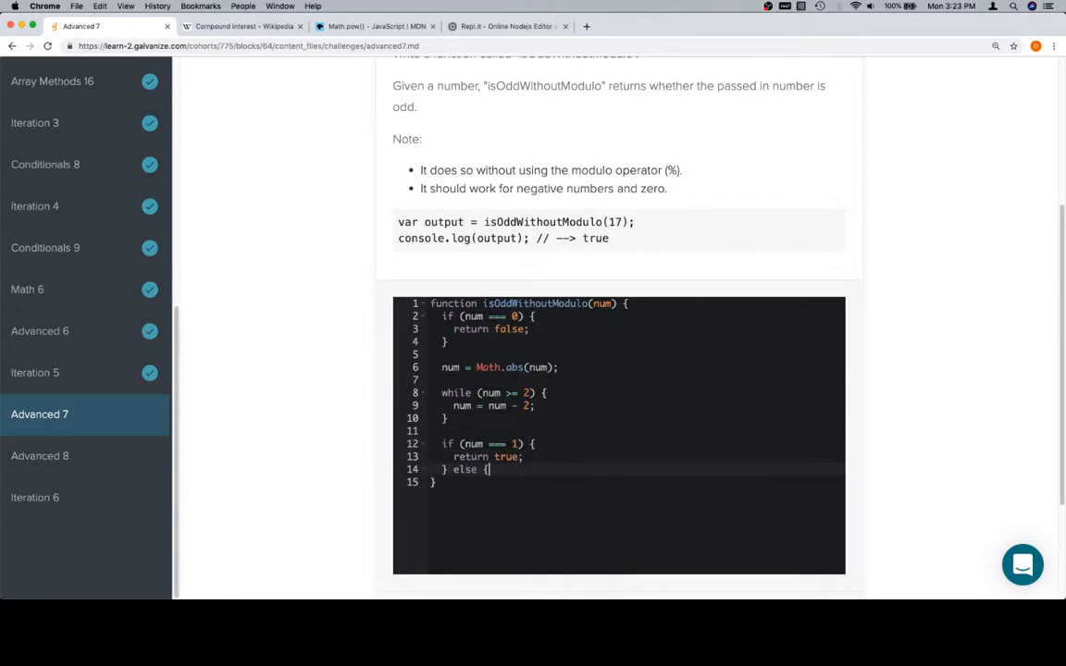
text({)
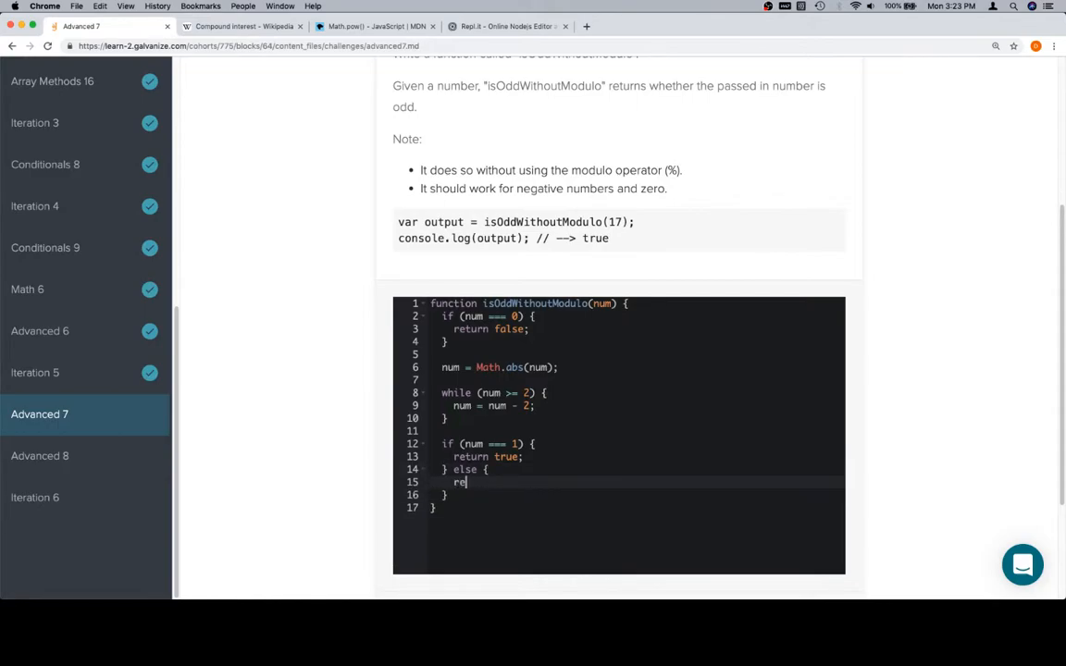
text(turn false;)
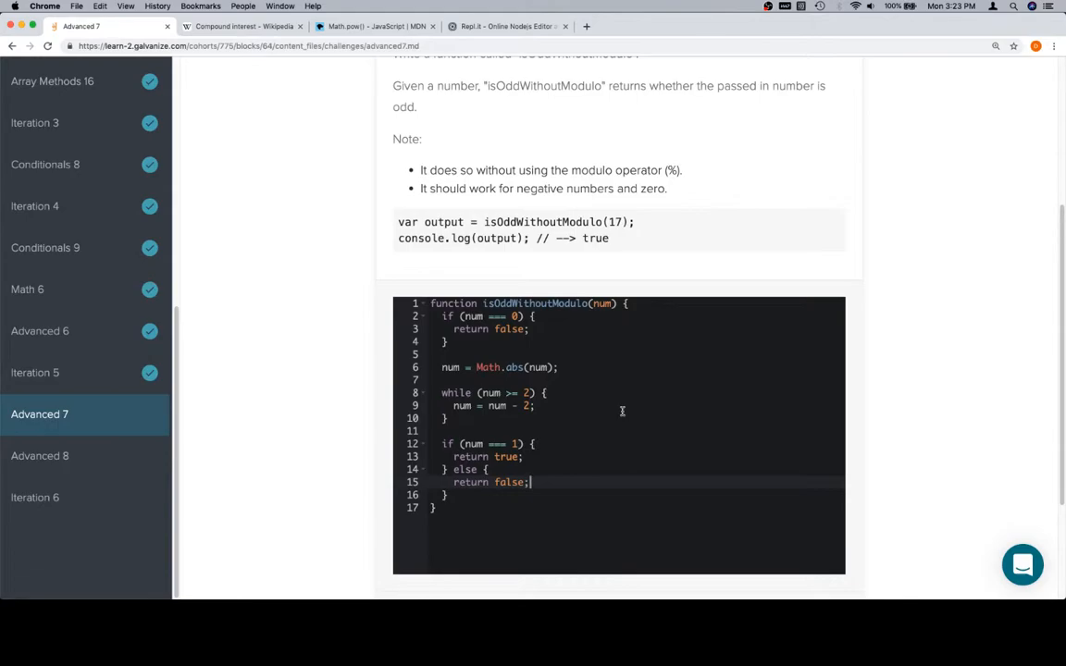
Step: Run the challenge tests on isOddWithoutModulo and get a Correct result
scroll(down, 3)
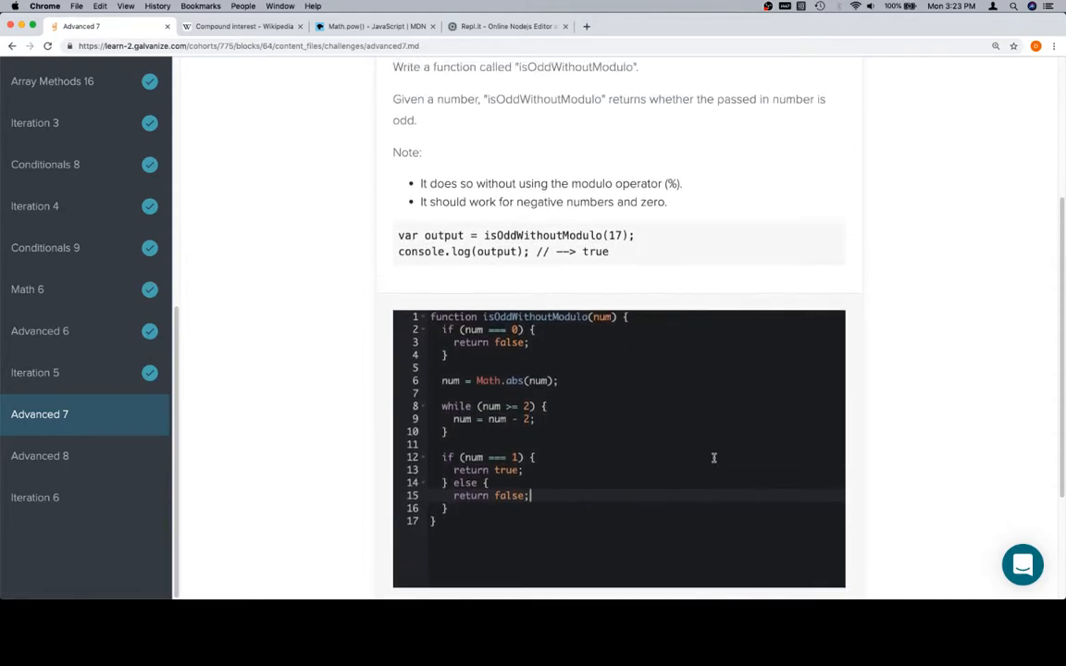
scroll(down, 3)
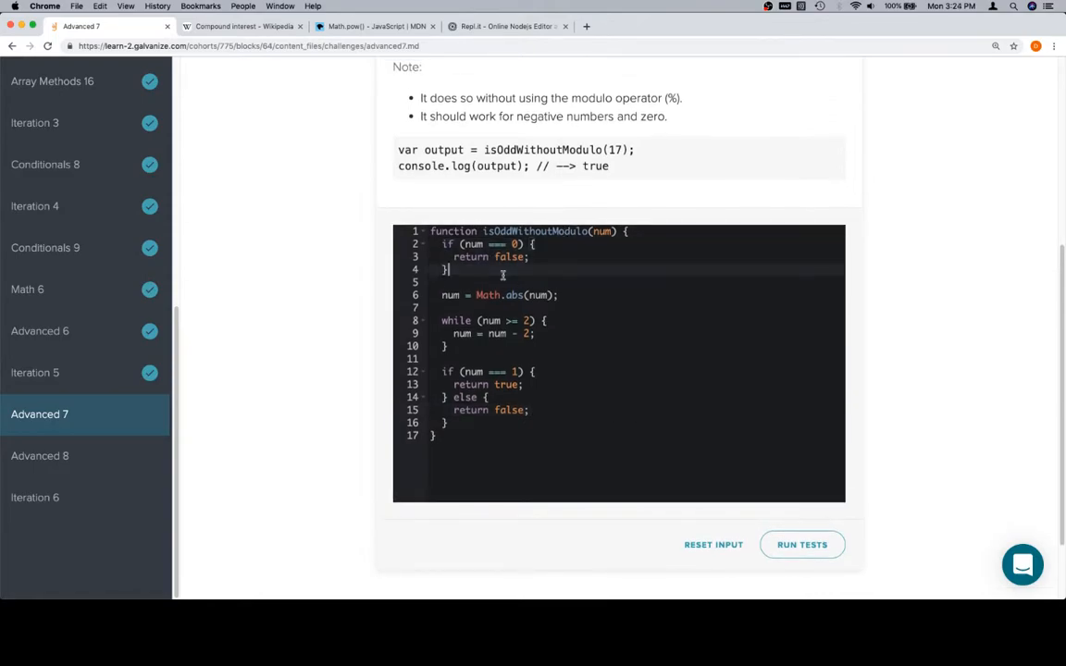
click(452, 296)
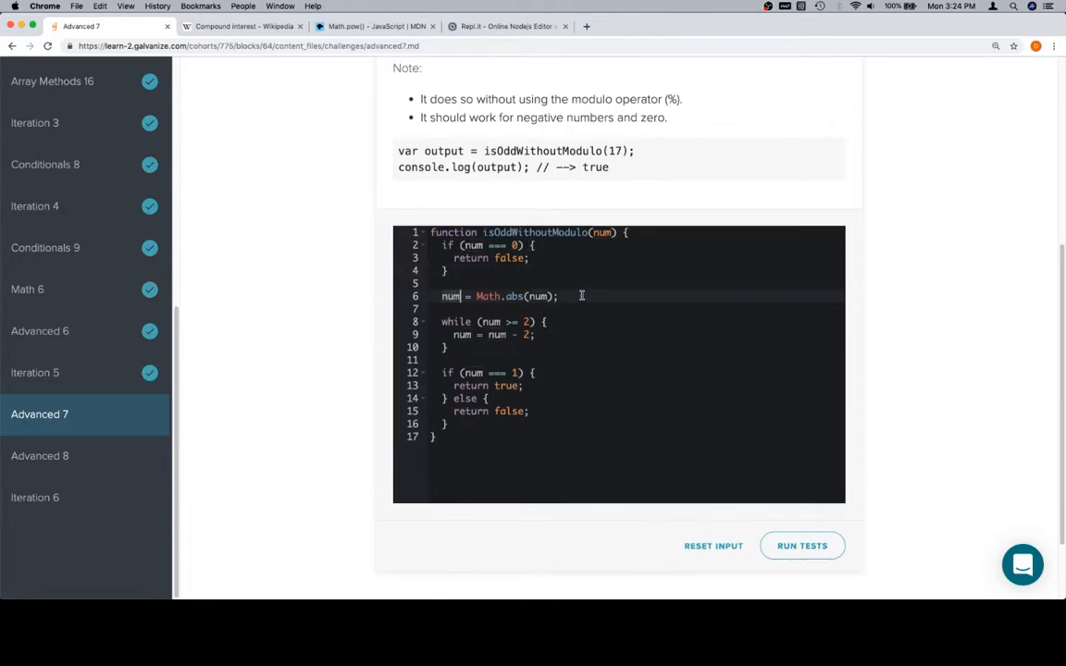
mouse_move(607, 303)
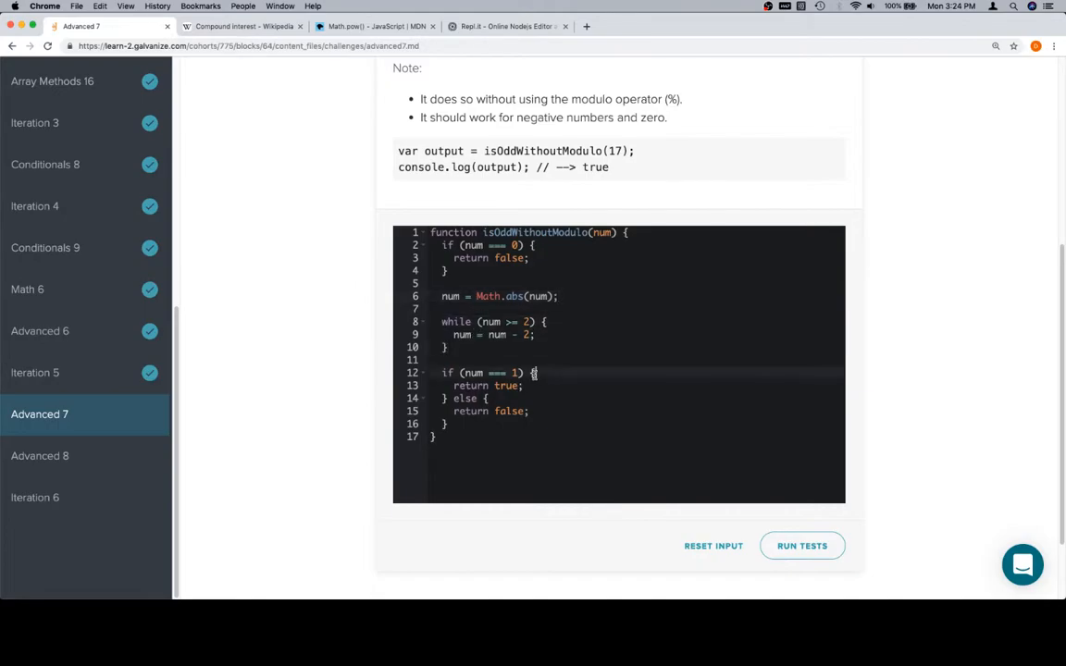
mouse_move(455, 318)
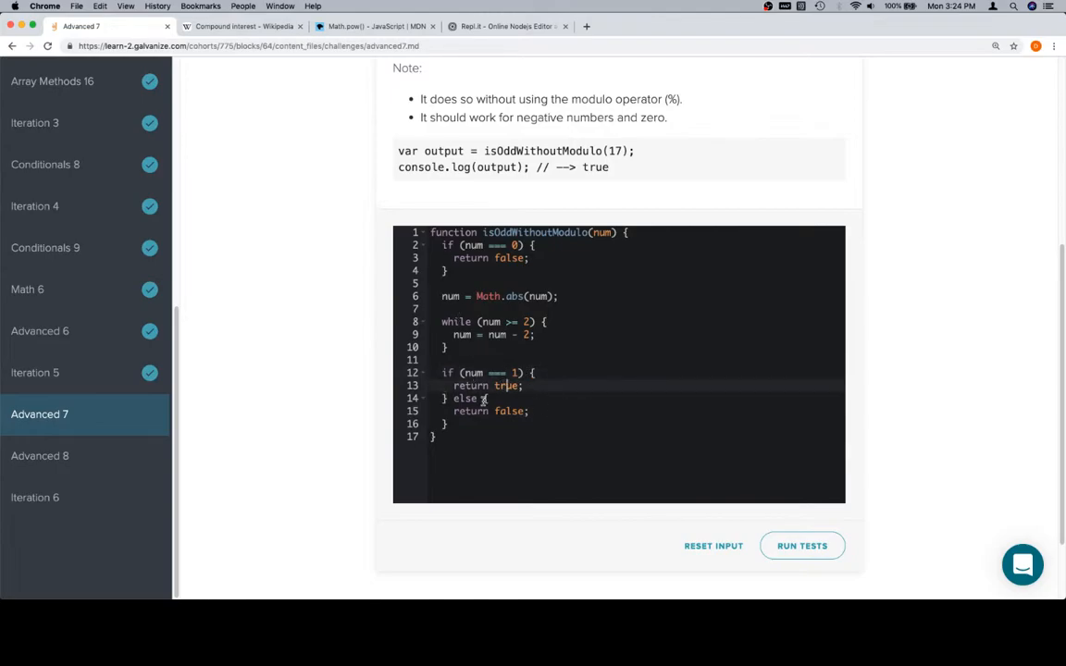
scroll(down, 3)
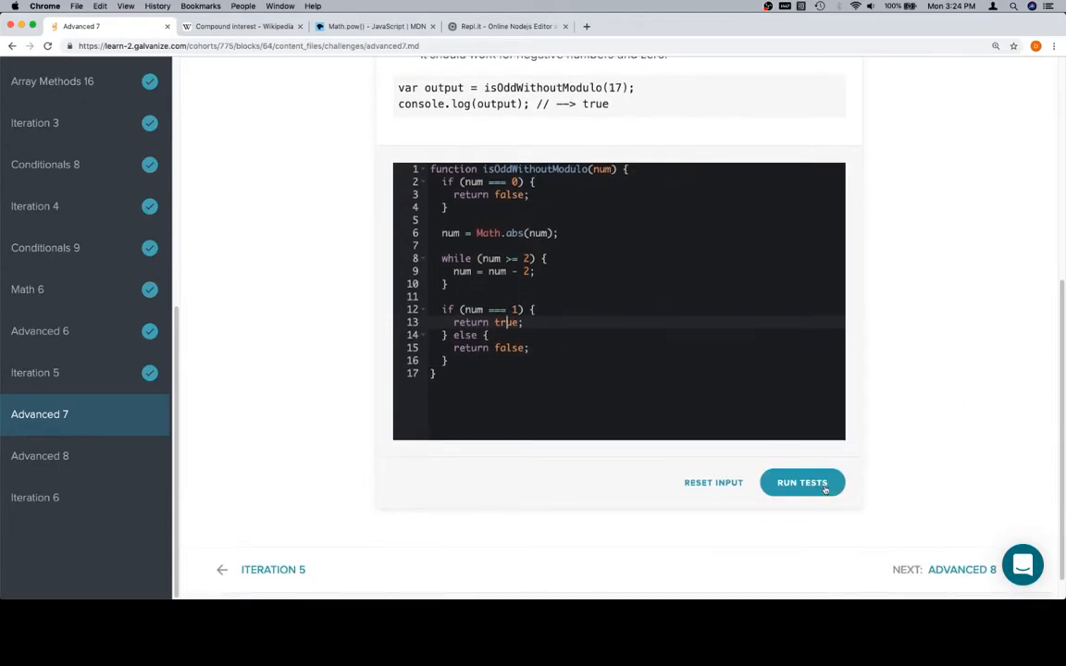
click(801, 481)
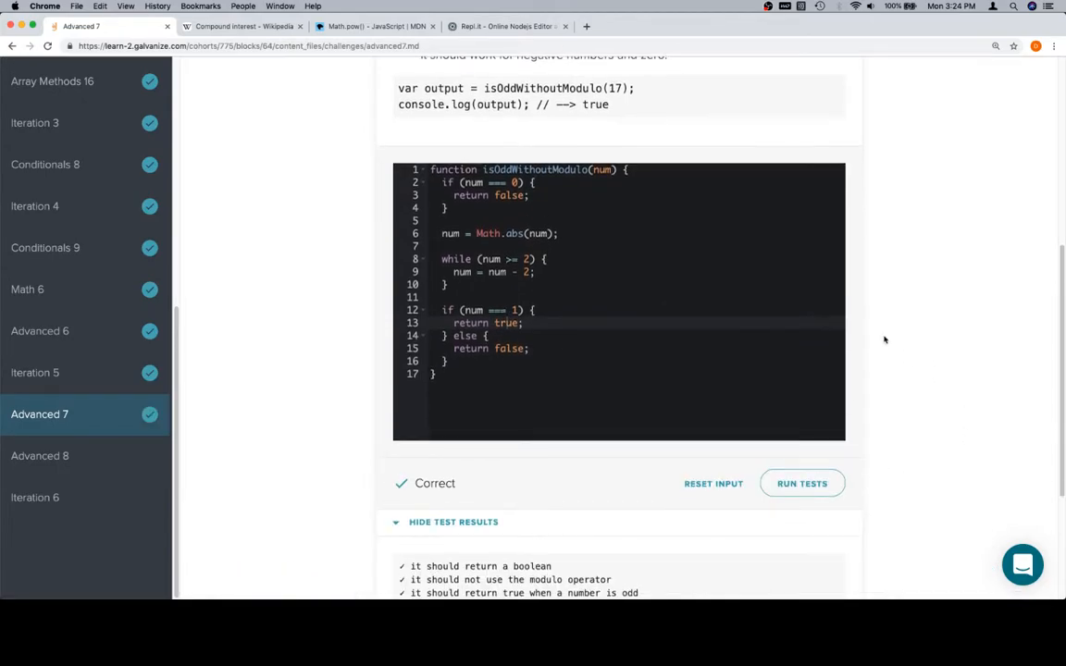